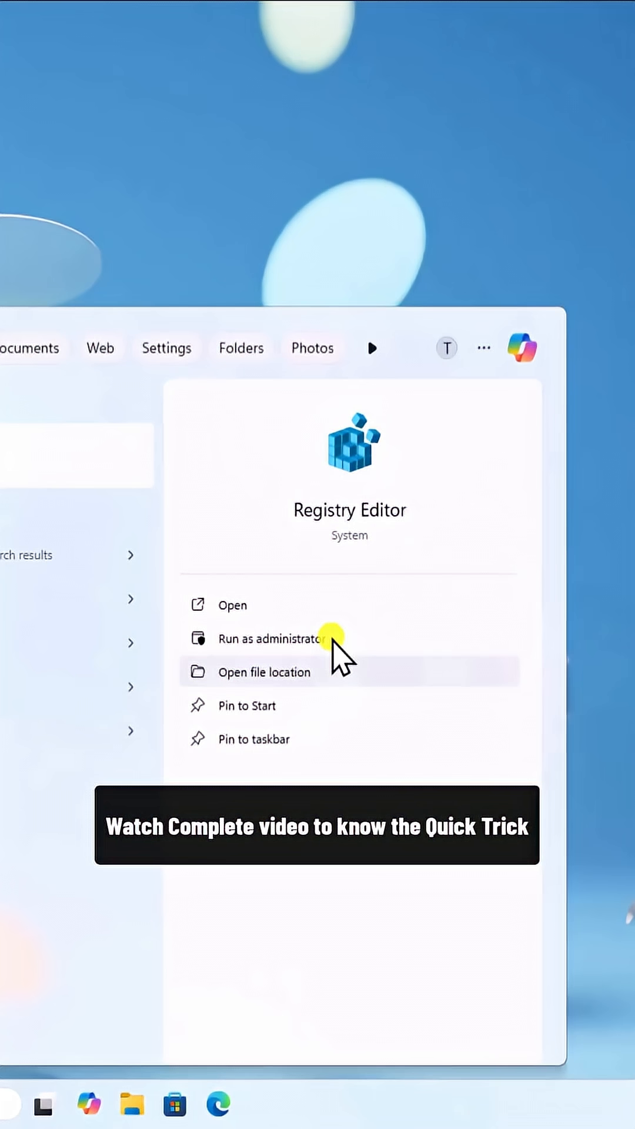
# - Run Registry Editor as administrator and approve the User Account Control prompt
pyautogui.click(272, 639)
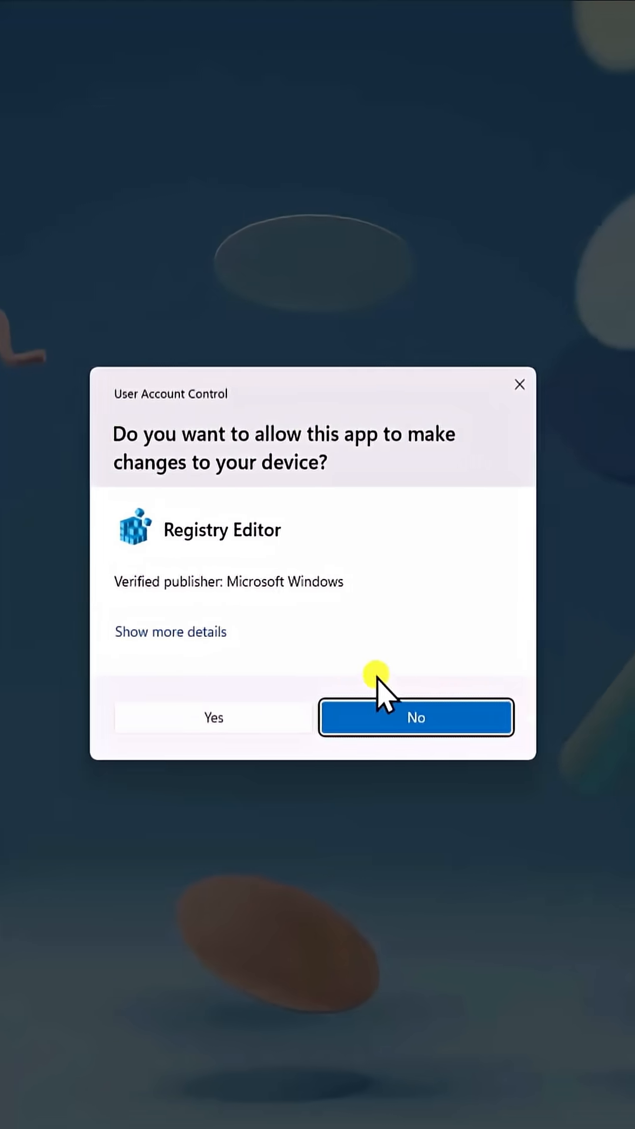
pyautogui.click(213, 717)
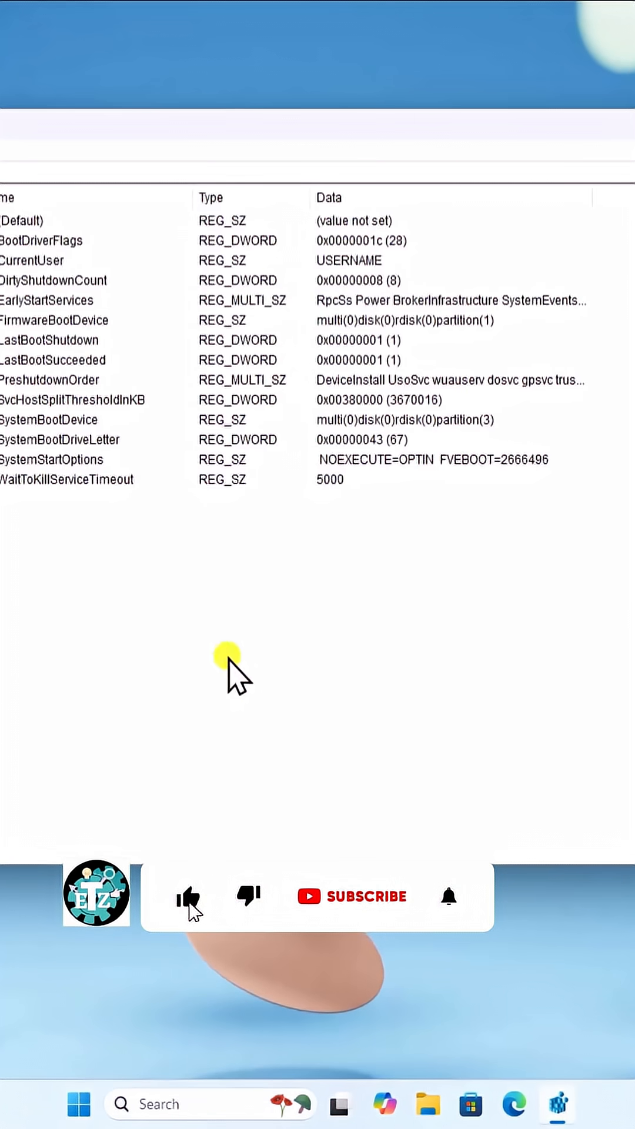
pyautogui.click(353, 897)
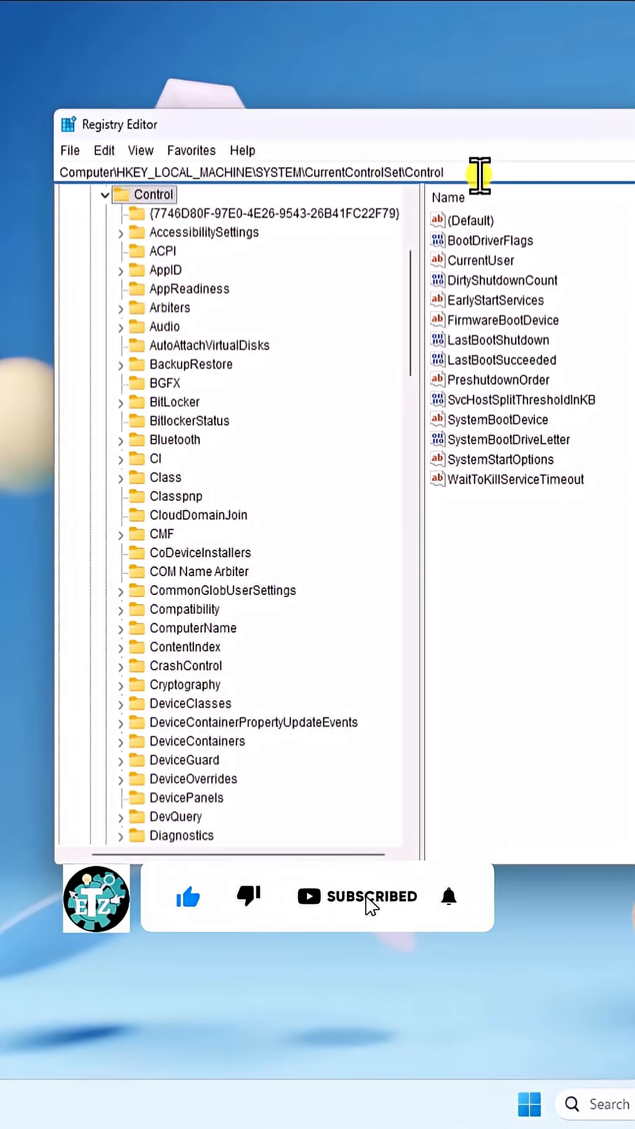
pyautogui.click(448, 897)
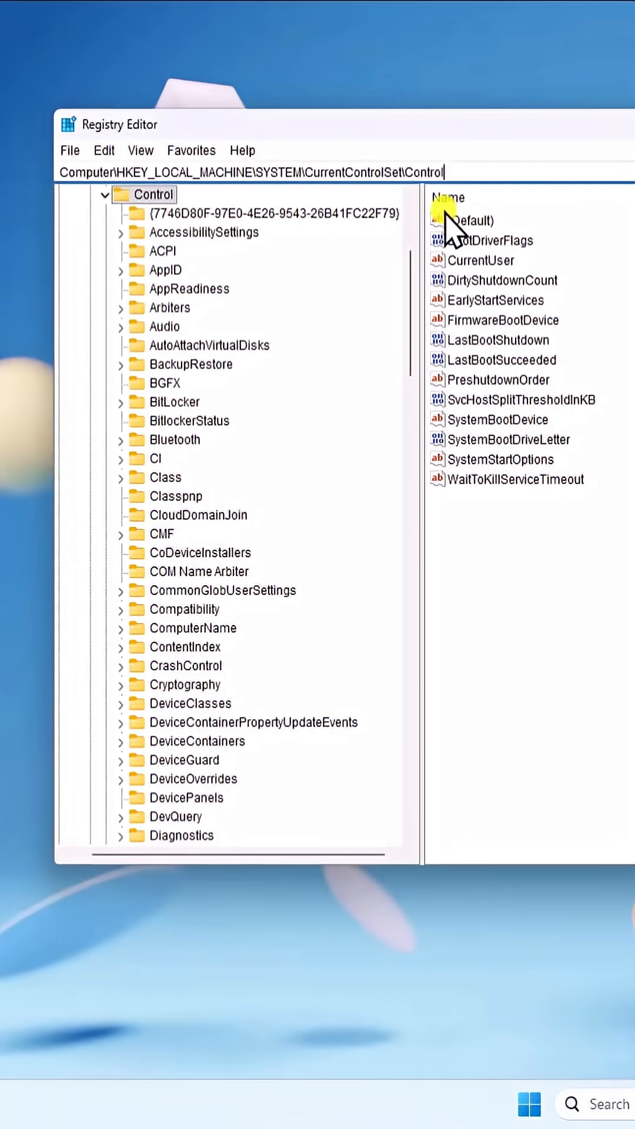
pyautogui.scroll(-3)
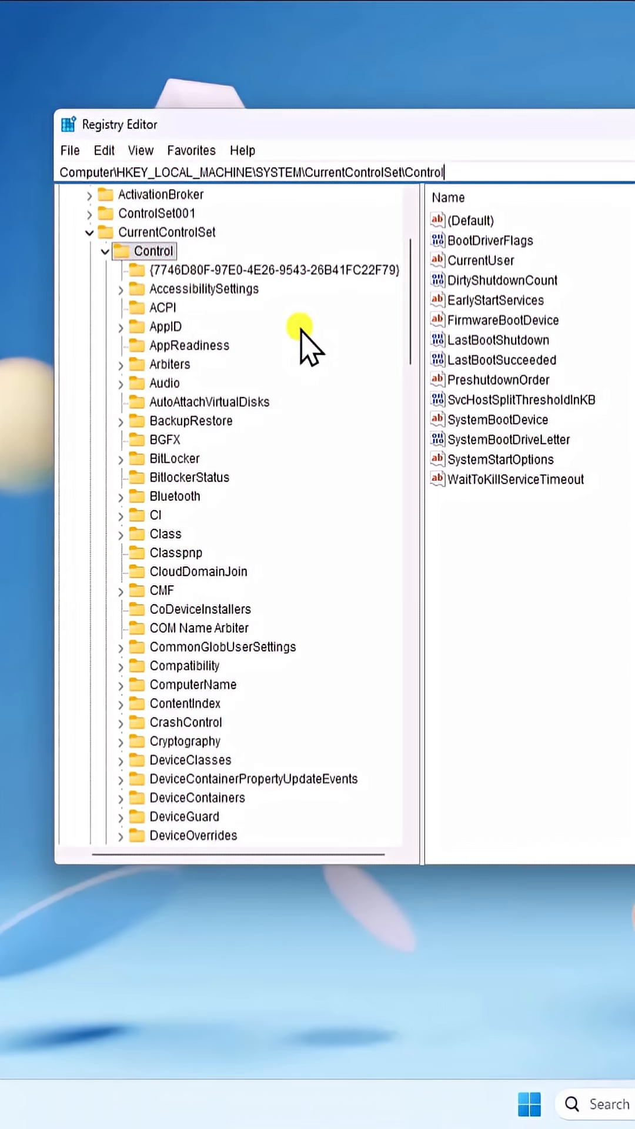
pyautogui.moveTo(170, 268)
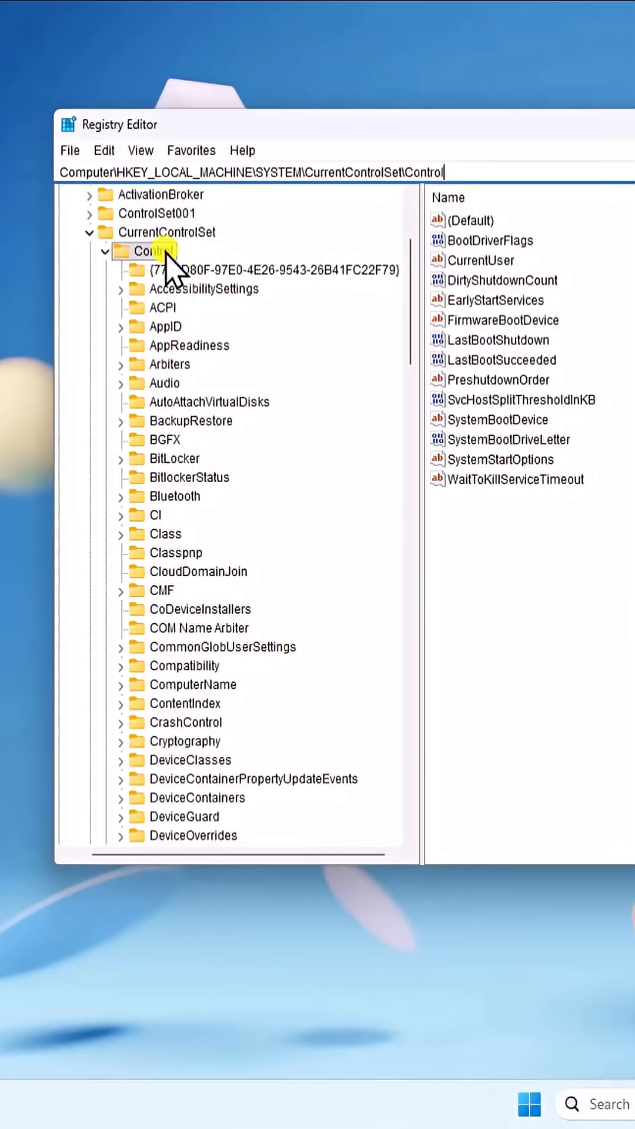
# - Create a subkey under Control and name it StorageDevicePolicies
pyautogui.rightClick(154, 252)
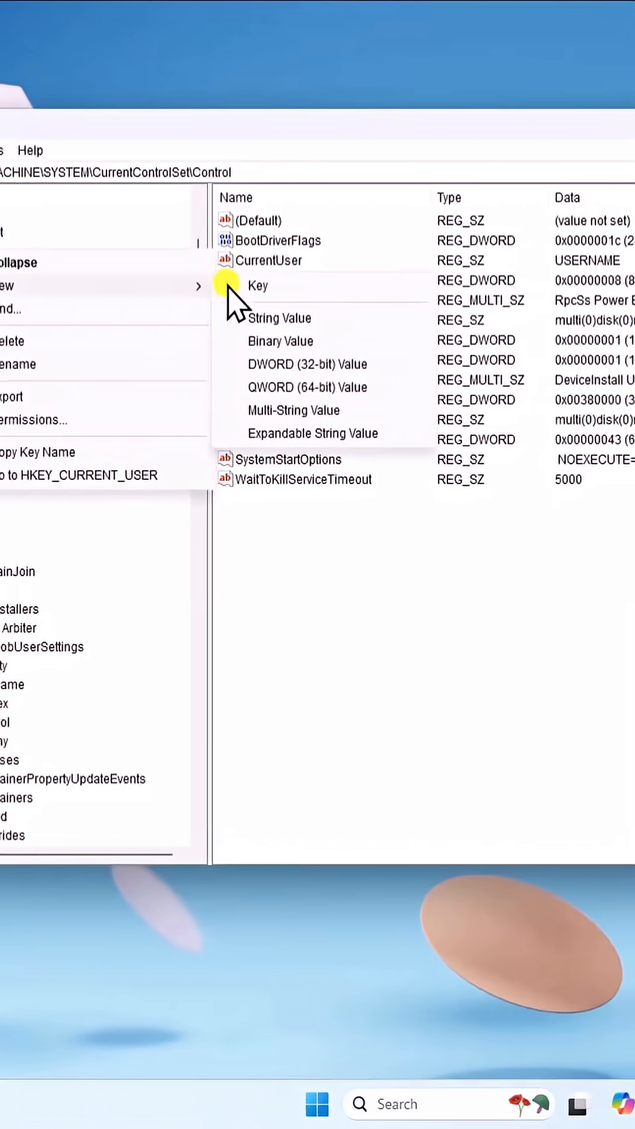
pyautogui.click(257, 285)
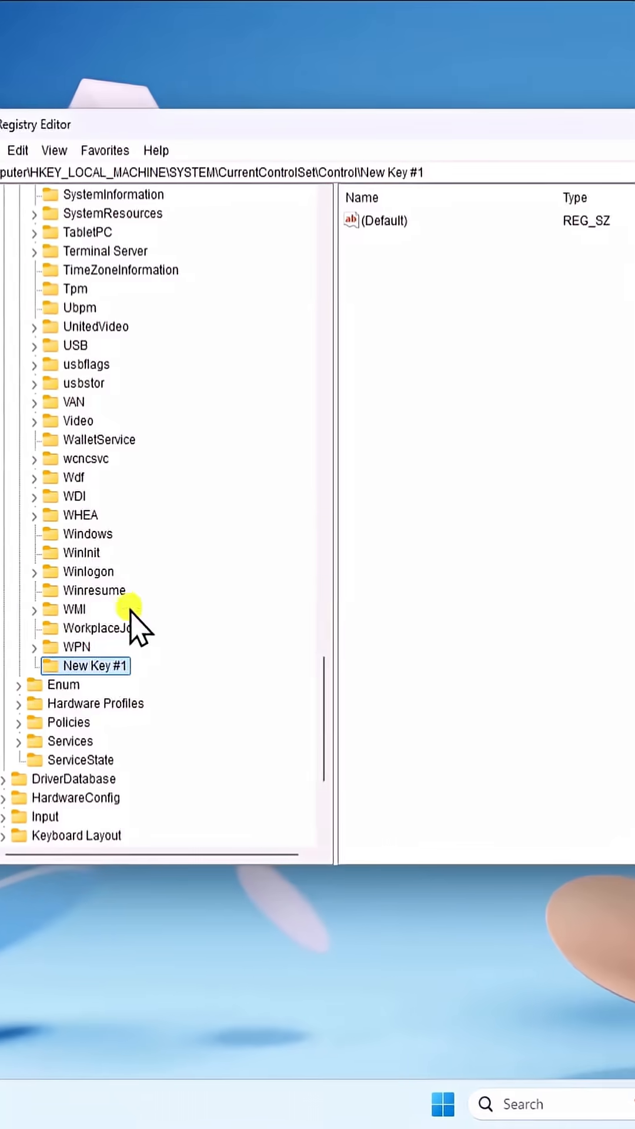
pyautogui.write('StorageDevicePolicies')
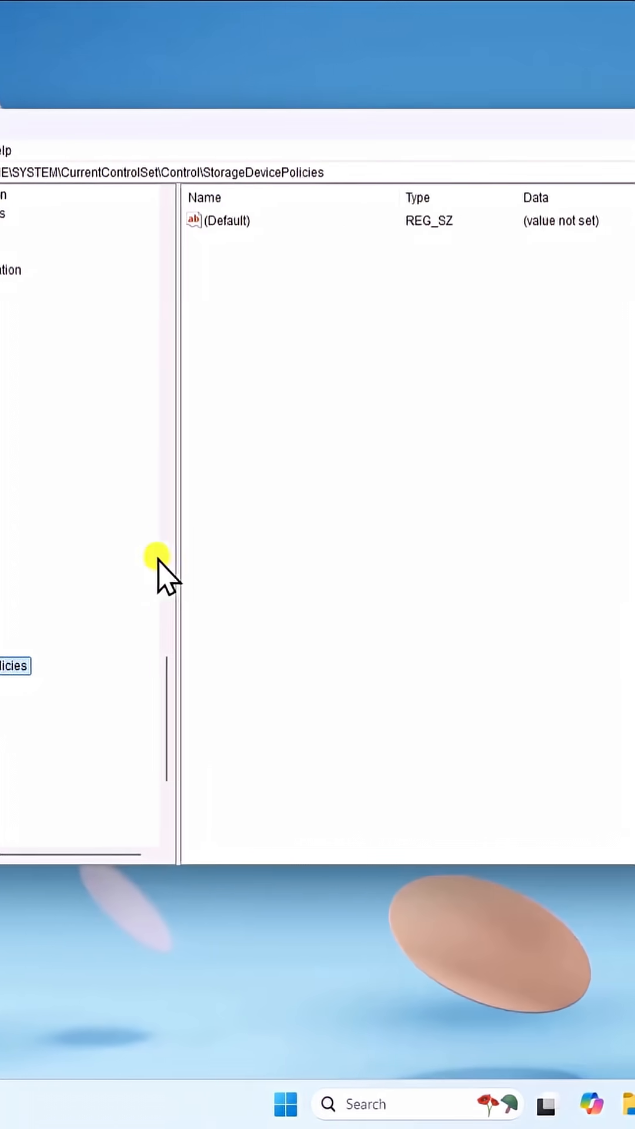
# - Create a DWORD (32-bit) value named WriteProtect in StorageDevicePolicies
pyautogui.rightClick(276, 359)
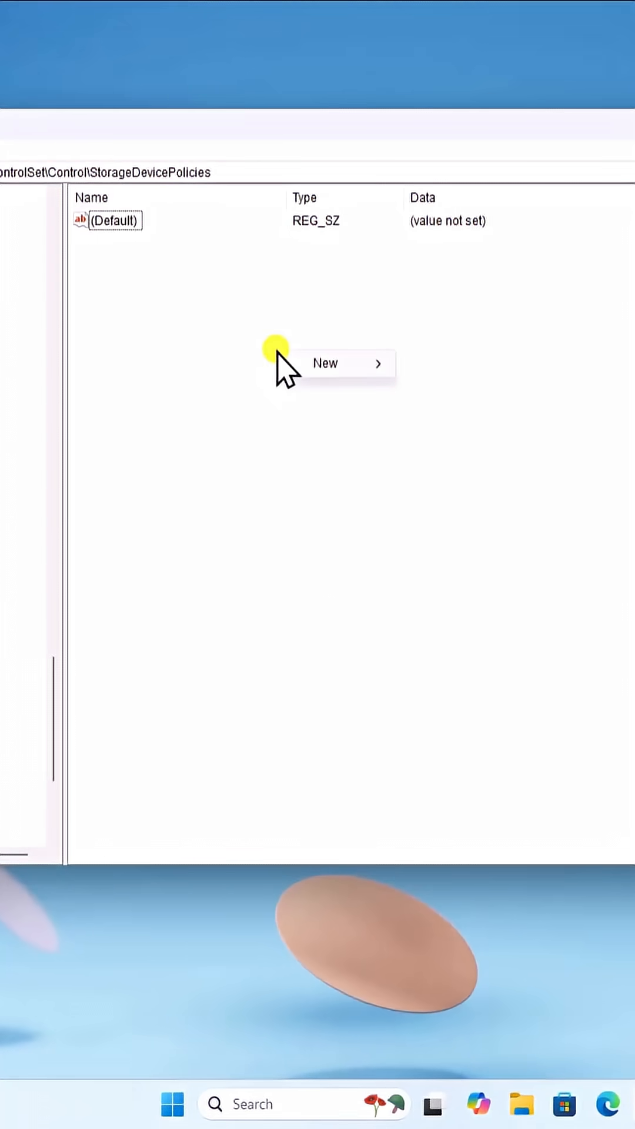
pyautogui.click(326, 363)
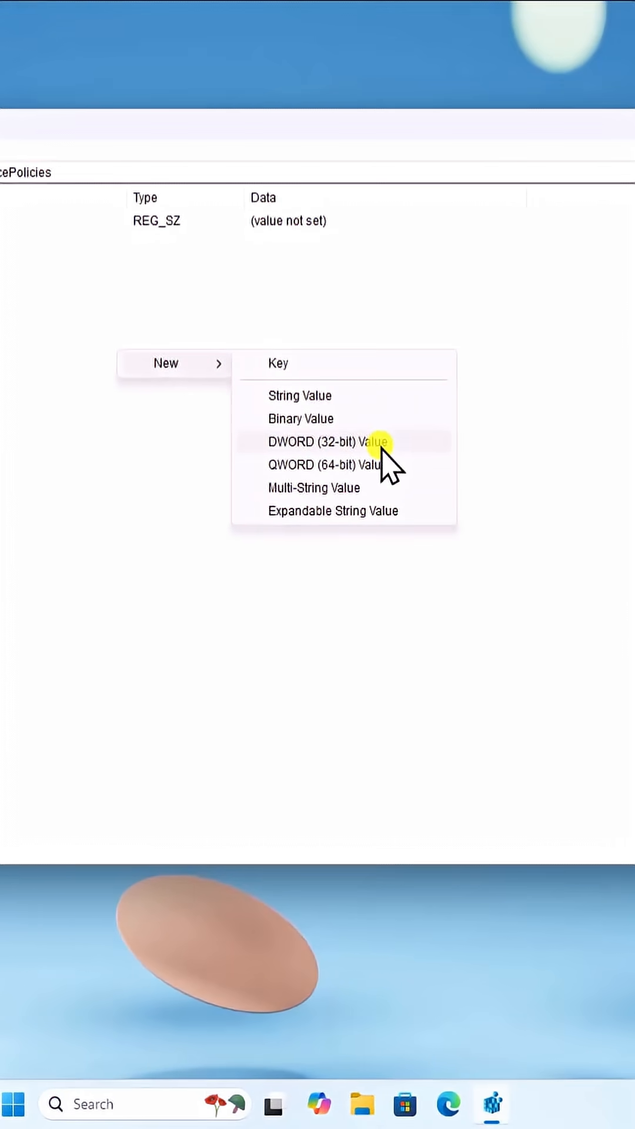
pyautogui.click(322, 441)
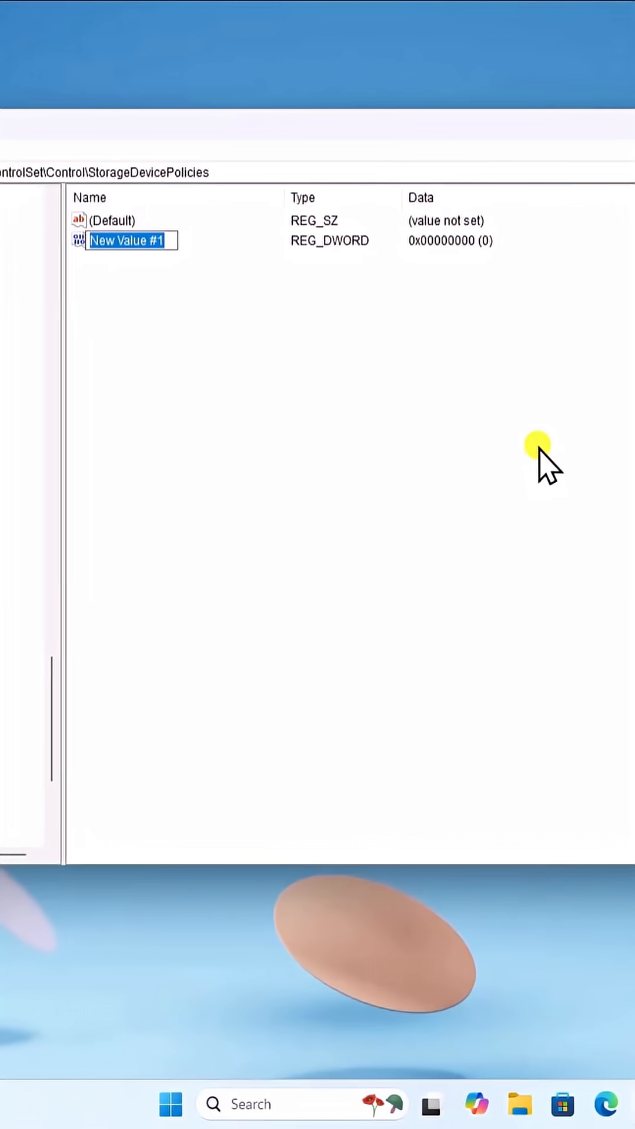
pyautogui.write('WriteProtect')
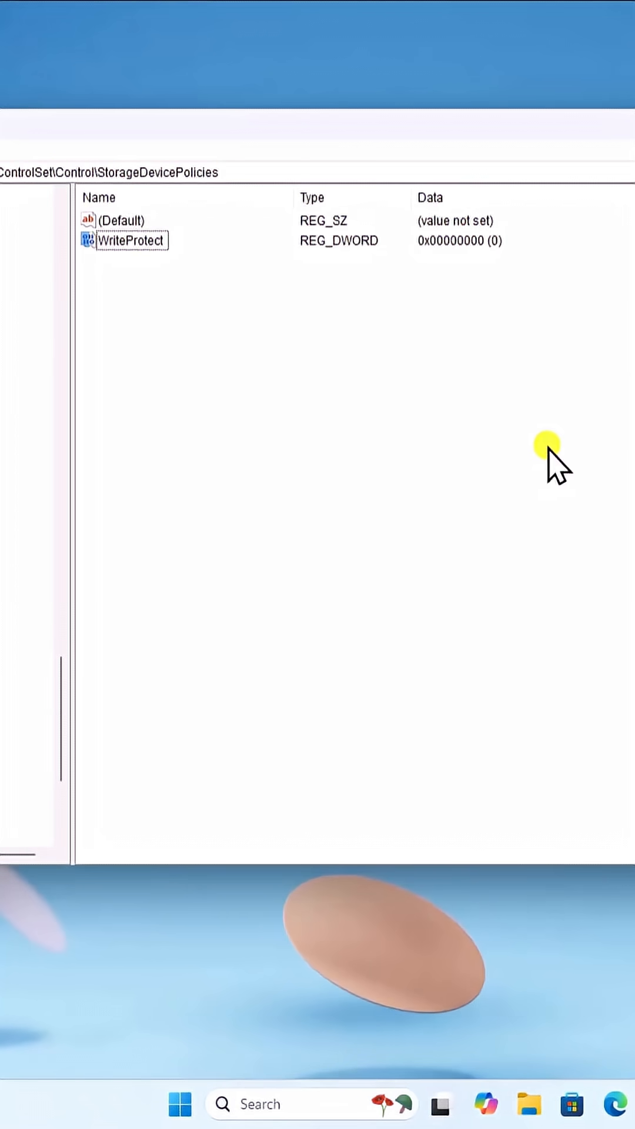
# - Confirm WriteProtect's data as 0, then bring up the Windows power options
pyautogui.doubleClick(117, 240)
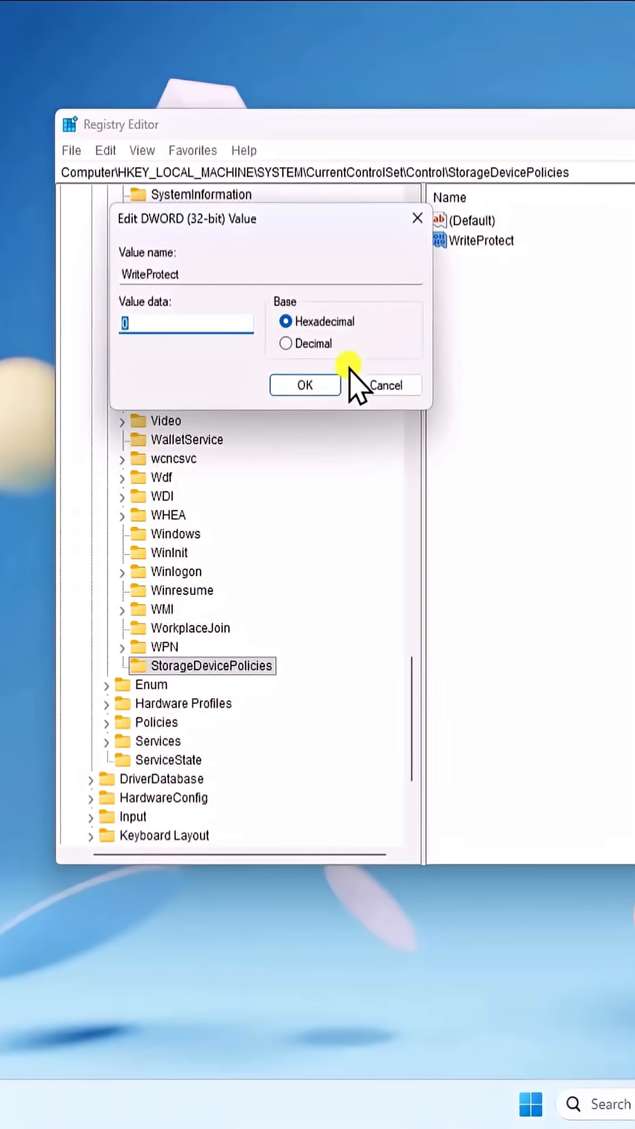
pyautogui.click(304, 384)
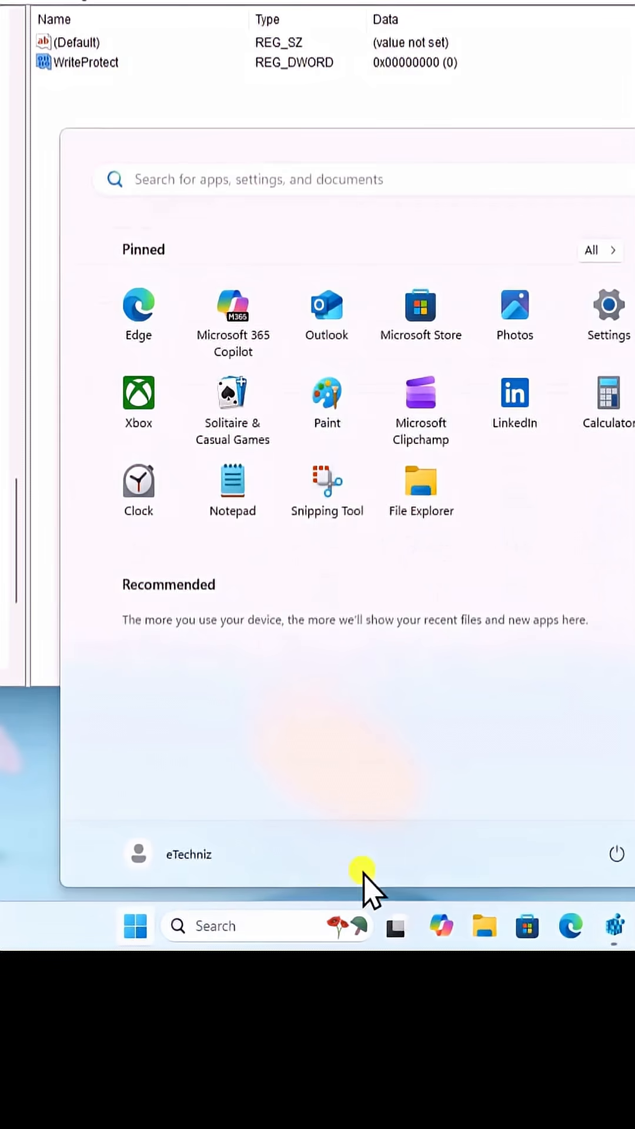
pyautogui.click(614, 851)
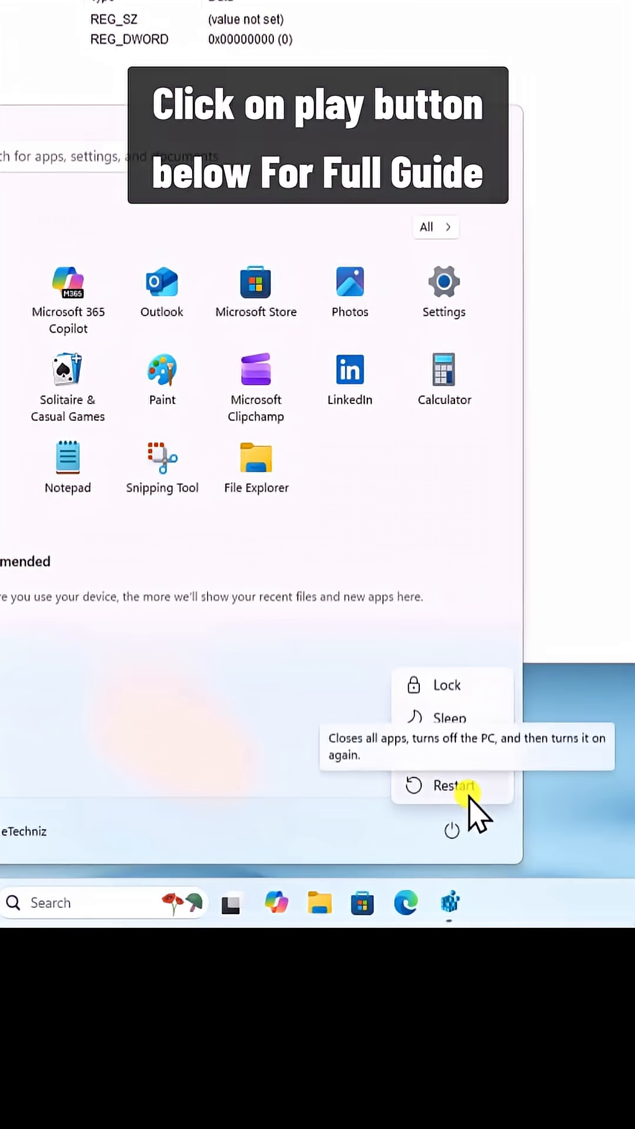